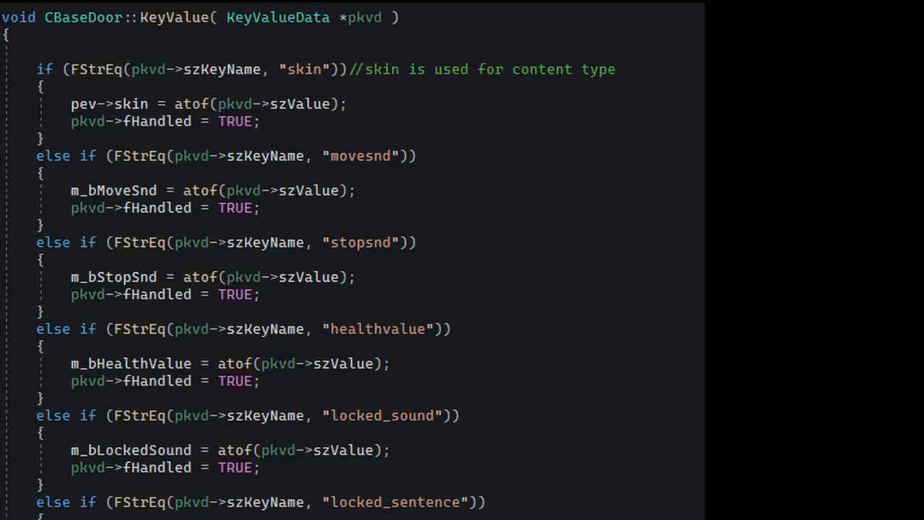
pyautogui.moveTo(277, 18)
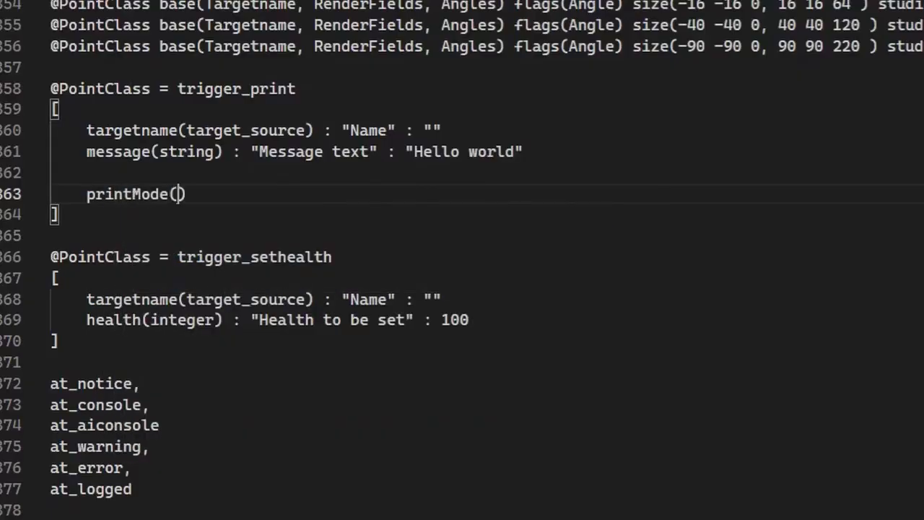
# Add printMode(choices) "Printing mode" defaulting to 1, with levels from Notice through Server logged
pyautogui.write('choices) : "Printing mode" : 1 =')
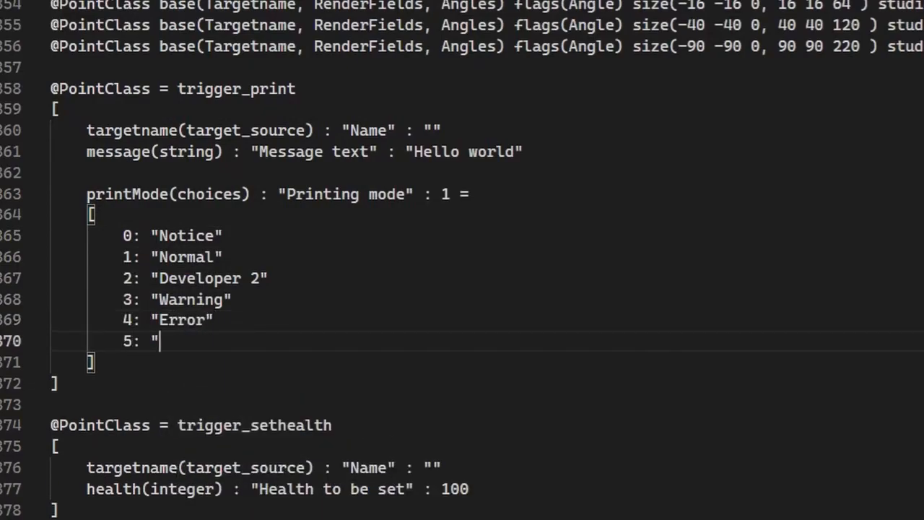
pyautogui.write('Server logged')
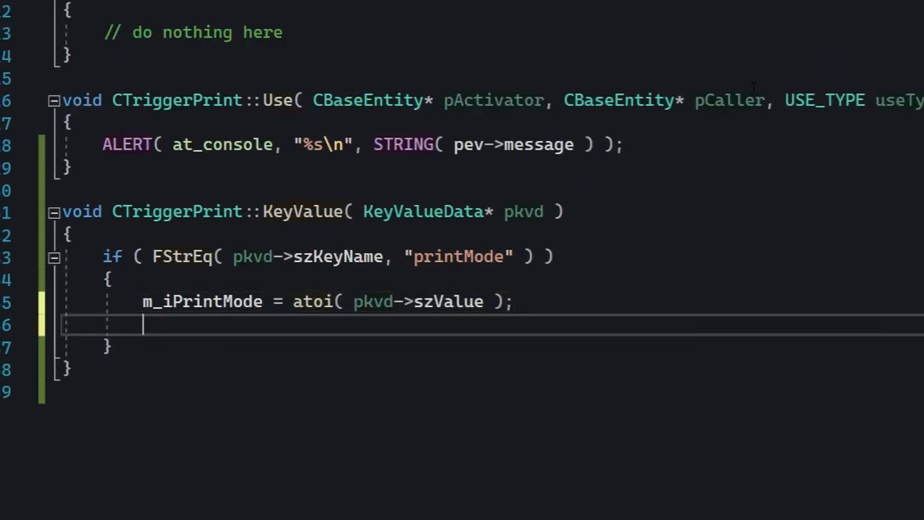
# Read printMode with fHandled = TRUE, else CBaseEntity::KeyValue(pkvd), and cast ALERT to (ALERT_TYPE)m_iPrintMode
pyautogui.write('pkvd->fHandled = TRUE;')
pyautogui.write('CBaseEntity')
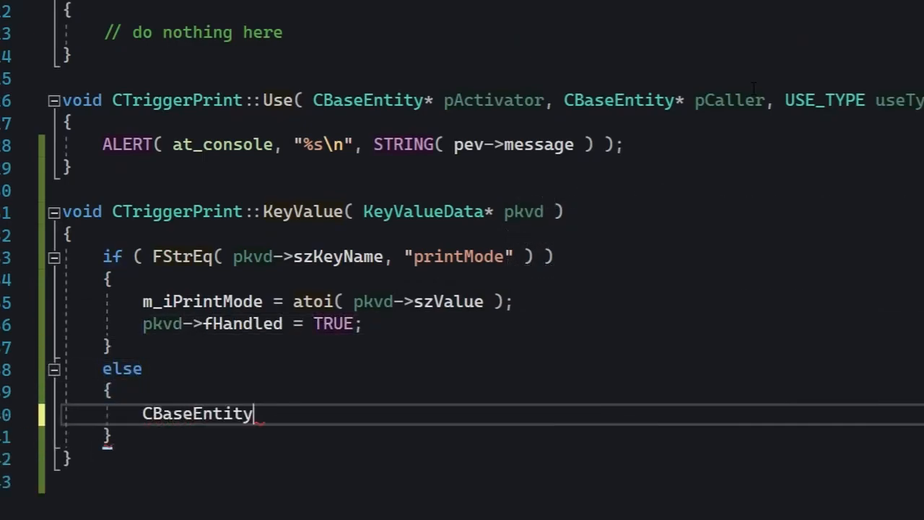
pyautogui.write('::KeyValue( pkvd )')
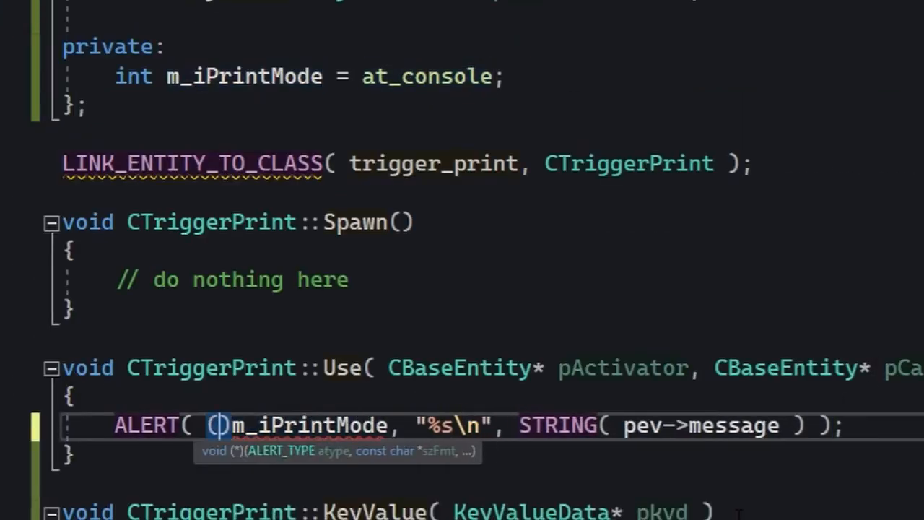
pyautogui.write('(ALERT_TYPE)')
pyautogui.click(491, 194)
pyautogui.write('IMPLEMENT_SAVERESTORE')
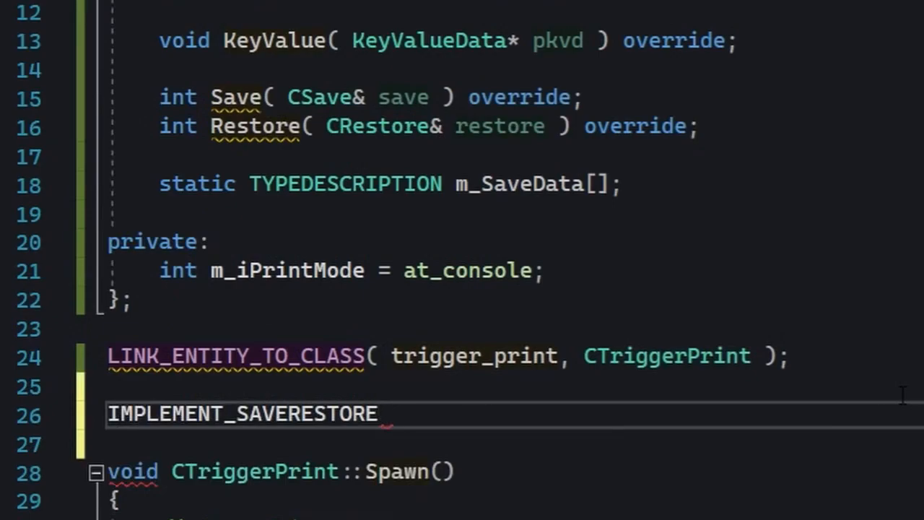
# Complete IMPLEMENT_SAVERESTORE( CTriggerPrint, CBaseEntity ) and peek the macro's WriteFields definition
pyautogui.write('( CTriggerPrint, CBaseEntity );')
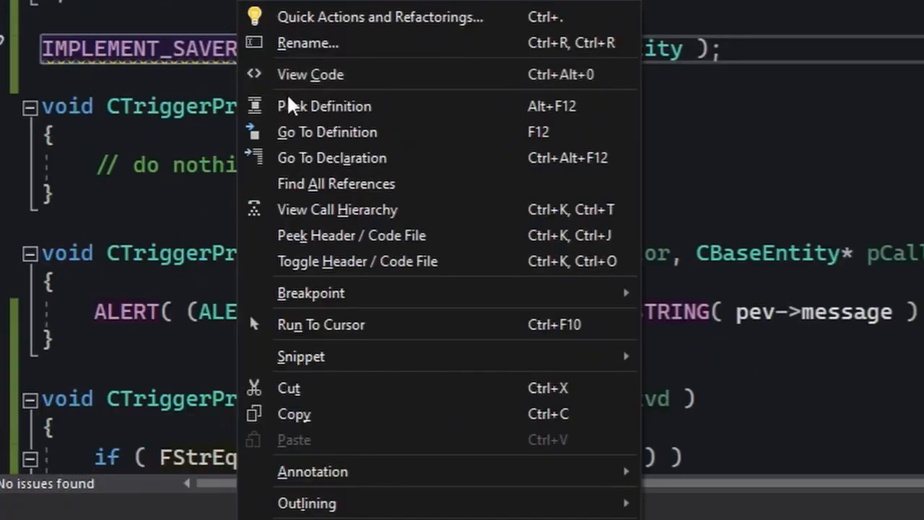
pyautogui.click(326, 131)
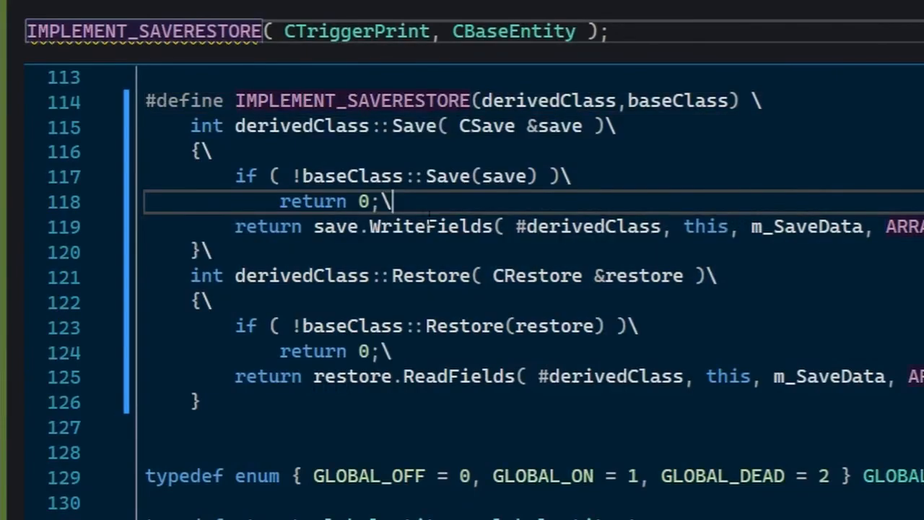
pyautogui.doubleClick(401, 225)
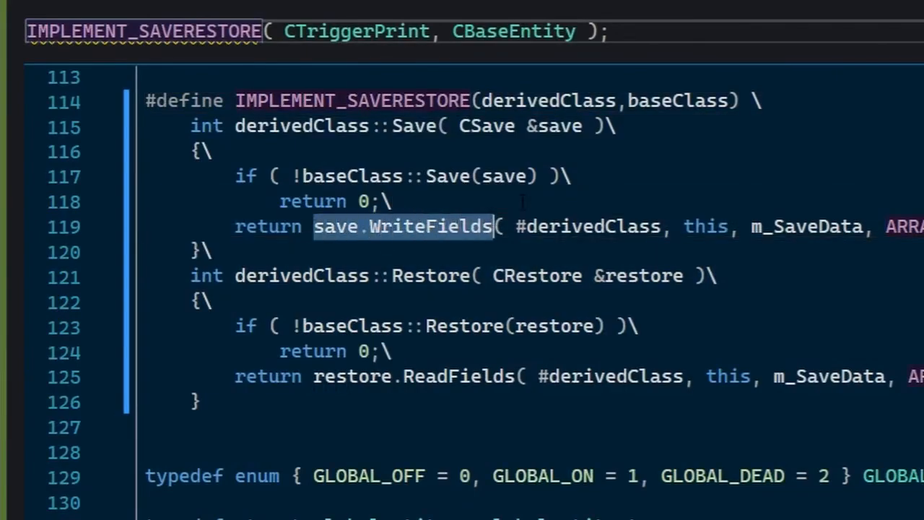
pyautogui.scroll(3)
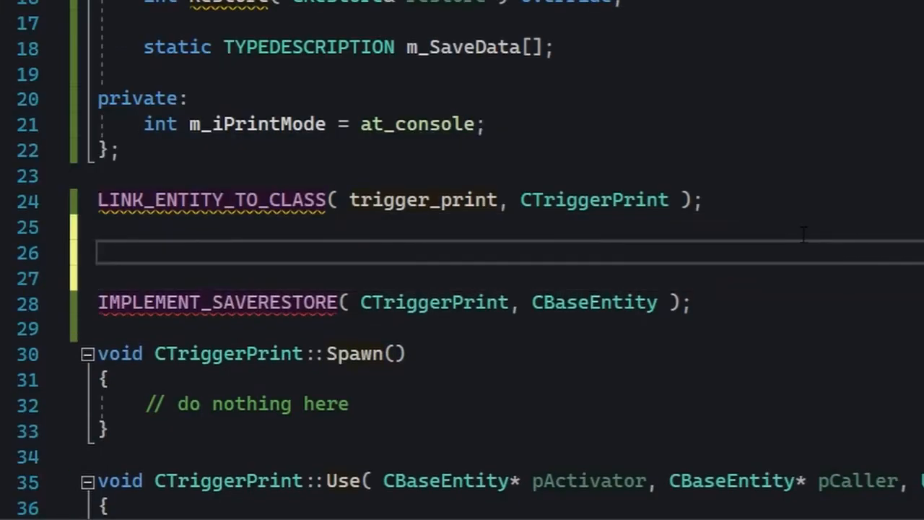
# Start TYPEDESCRIPTION CTriggerPrint::m_SaveData[] with DEFINE_FIELD( CTriggerPrint, m_i… for the print mode
pyautogui.write('TYPEDESCRIPTION CTriggerPrint')
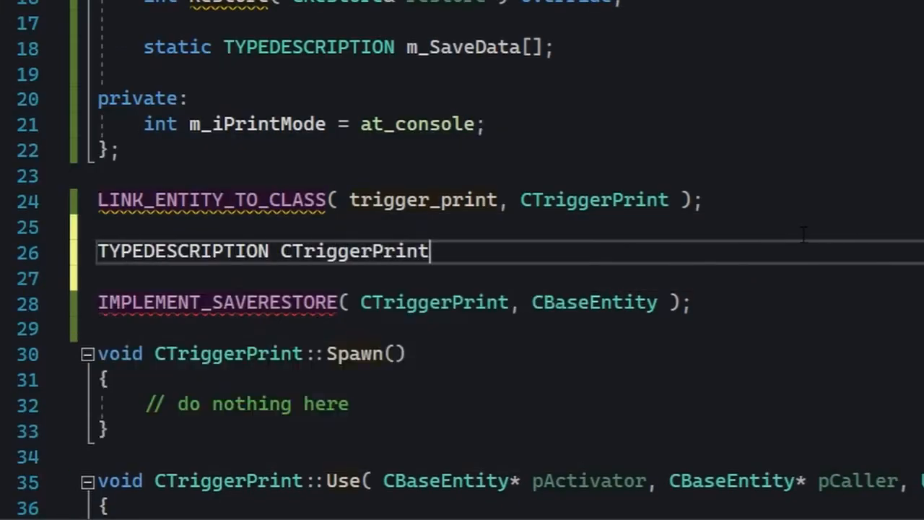
pyautogui.write('::m_SaveData[] =')
pyautogui.write('DEFINE_F')
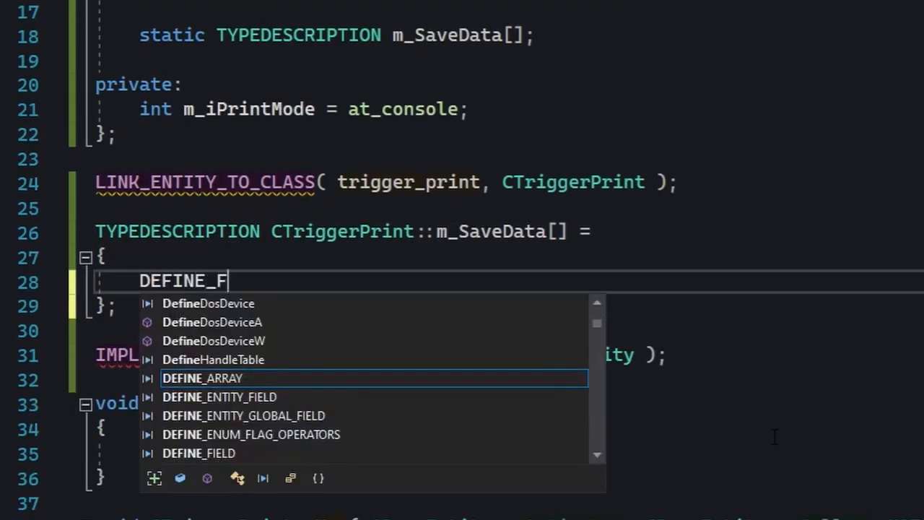
pyautogui.write('IELD( CTriggerPrint, m_i')
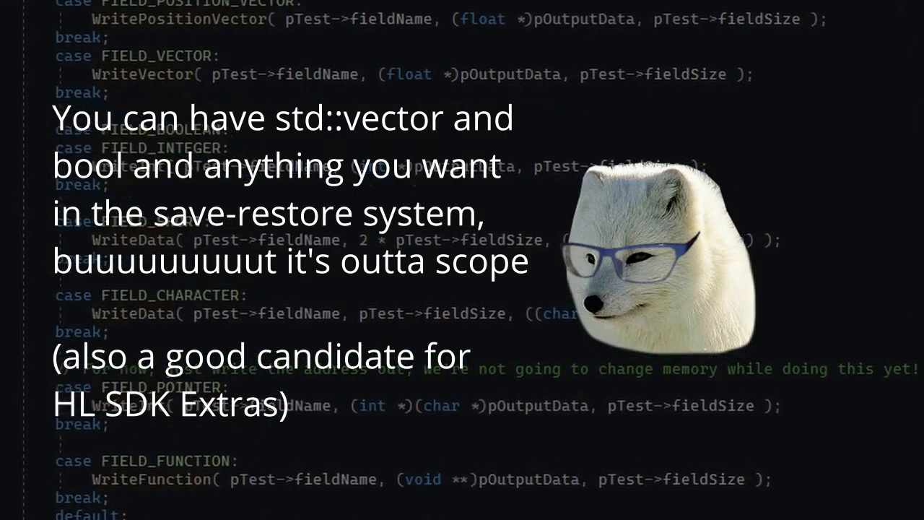
# Scroll the save-restore source to the FIELD_* switch cases in WriteFields
pyautogui.scroll(3)
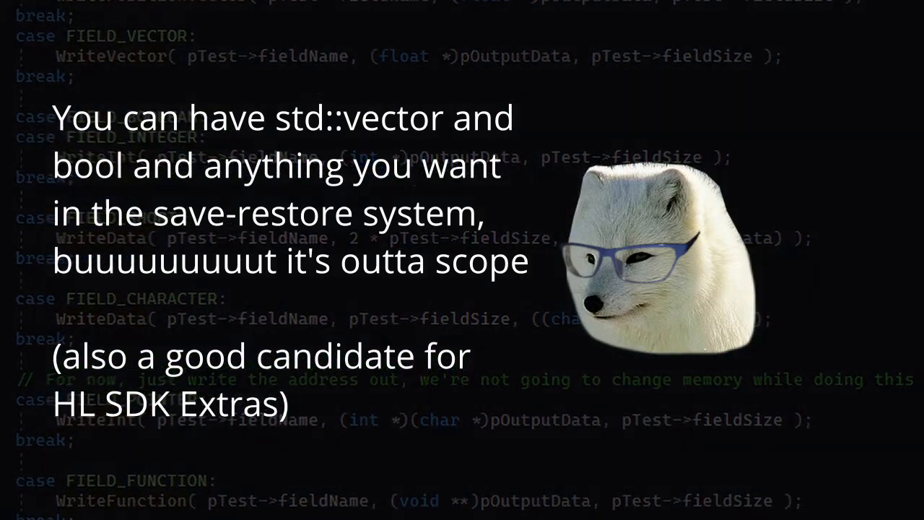